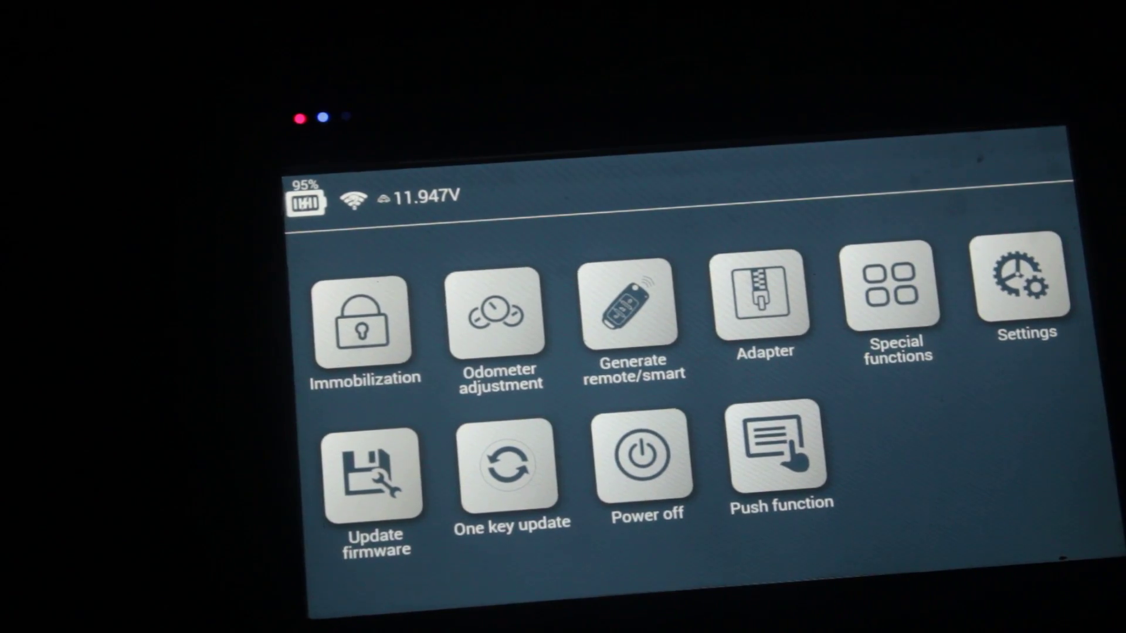
Navigate Adapter > EEPROM > COMMON to the 93CXXX chip family
{"action": "left_click", "coordinate": [764, 302]}
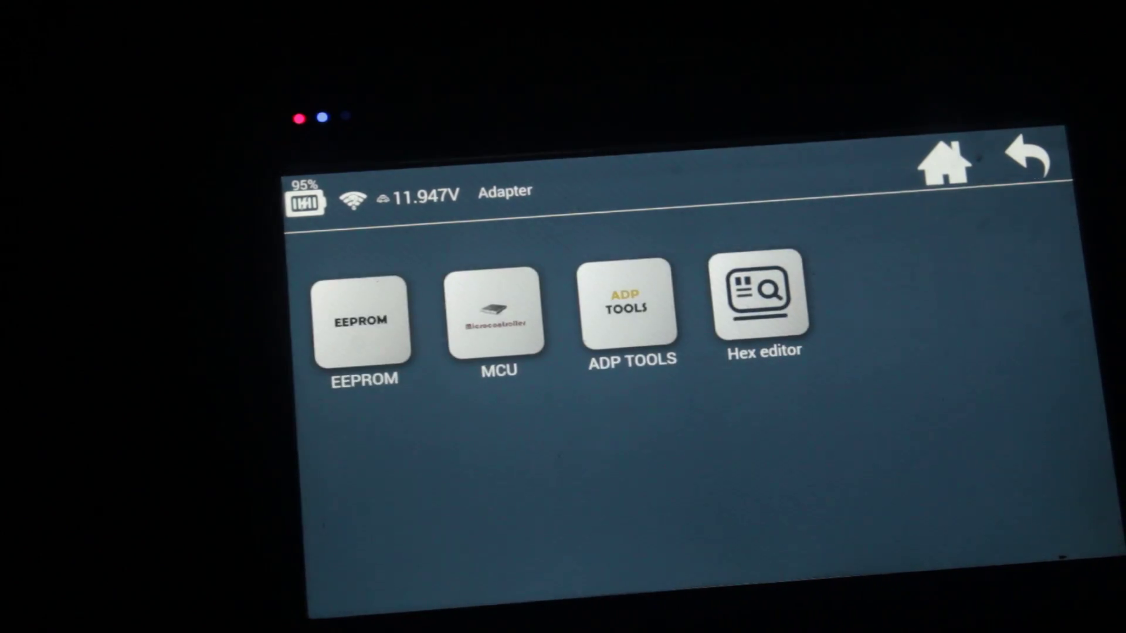
{"action": "left_click", "coordinate": [362, 324]}
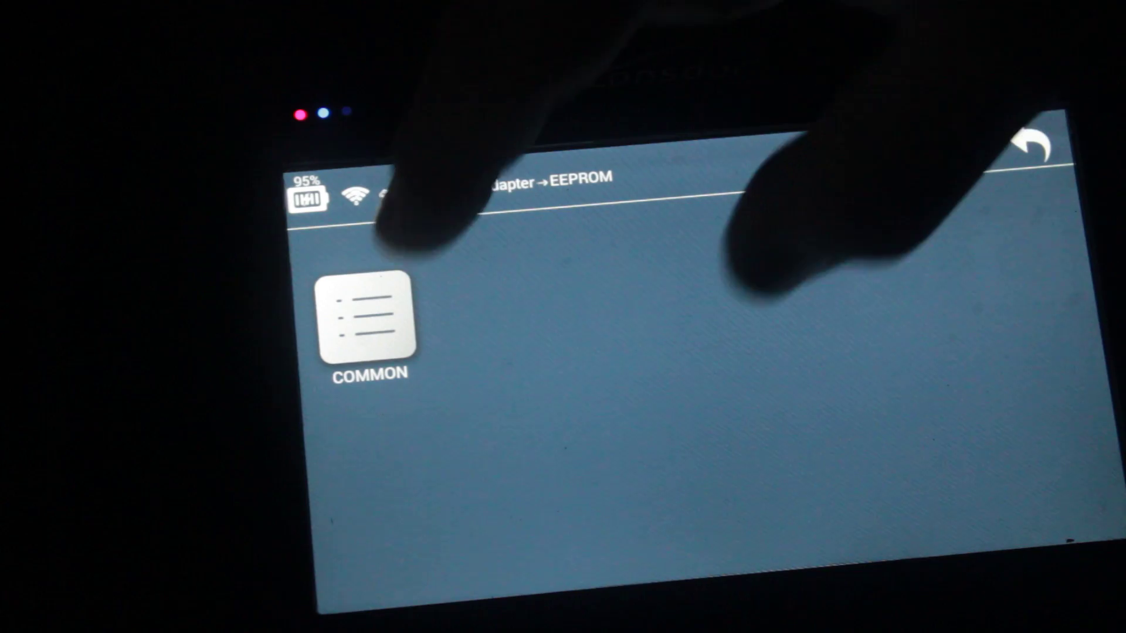
{"action": "left_click", "coordinate": [368, 324]}
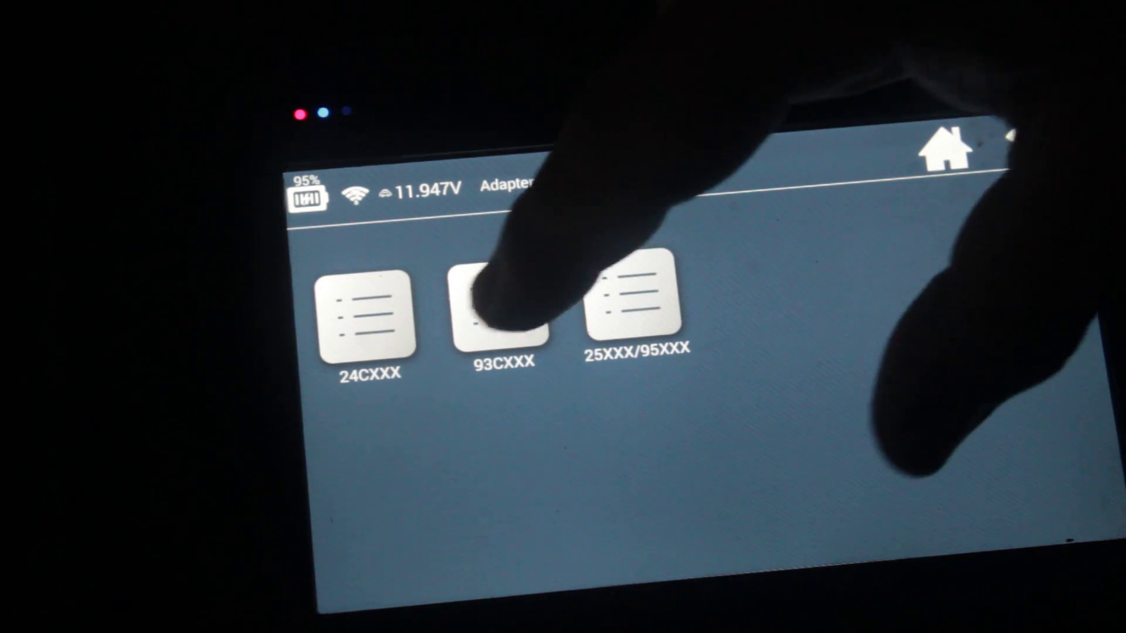
{"action": "left_click", "coordinate": [497, 308]}
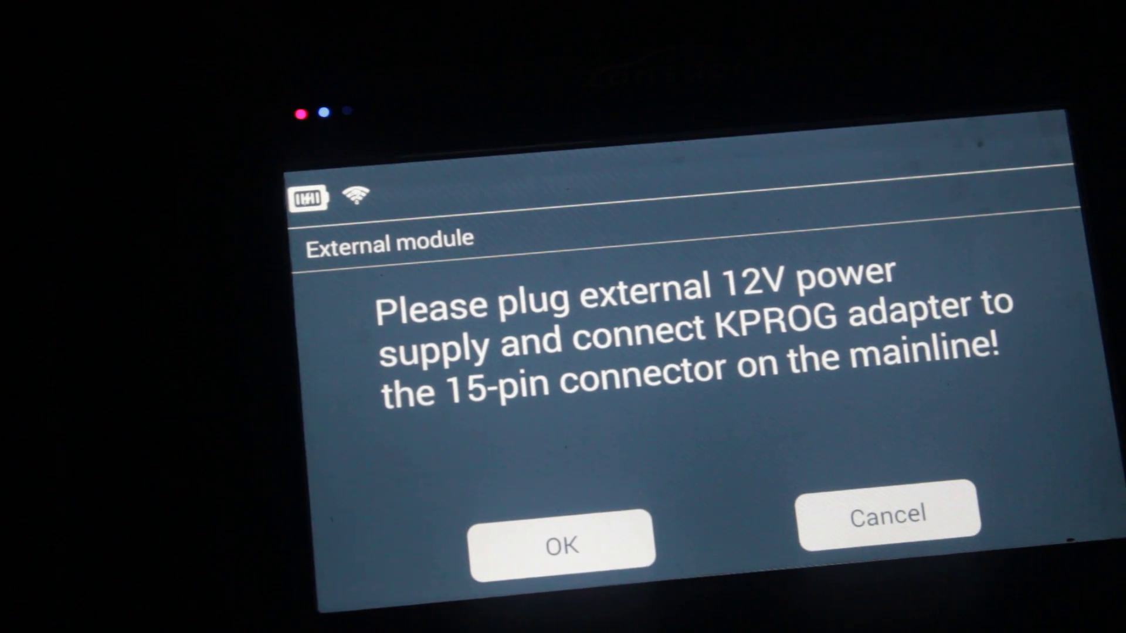
Confirm KPROG power, select AT93C46-8bit (128 bytes) and begin a chip read
{"action": "left_click", "coordinate": [562, 543]}
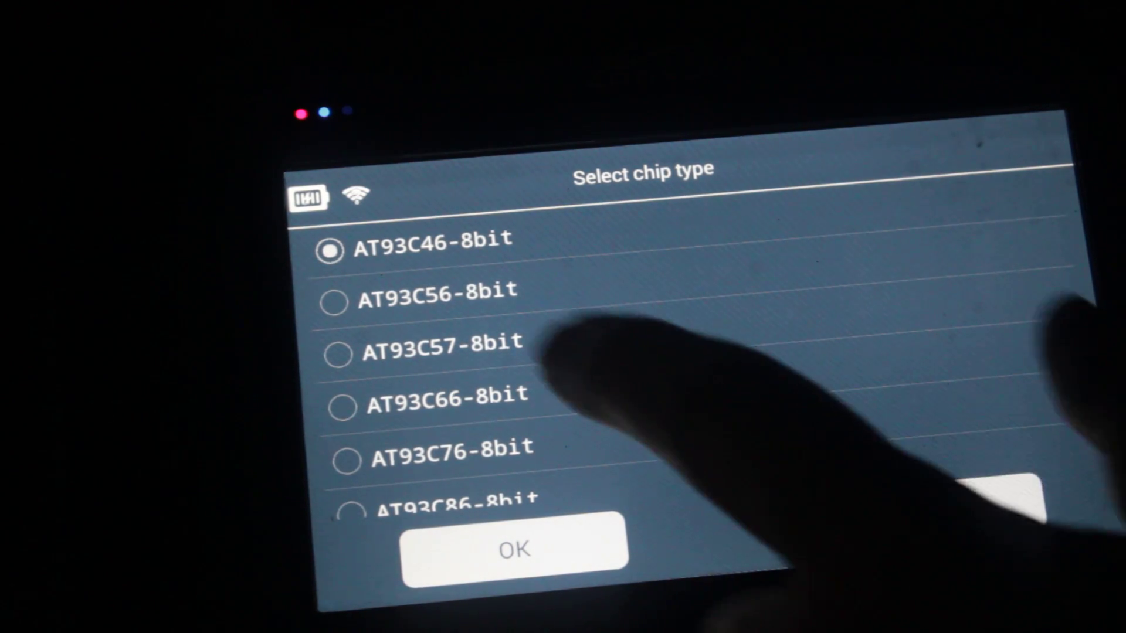
{"action": "left_click", "coordinate": [514, 547]}
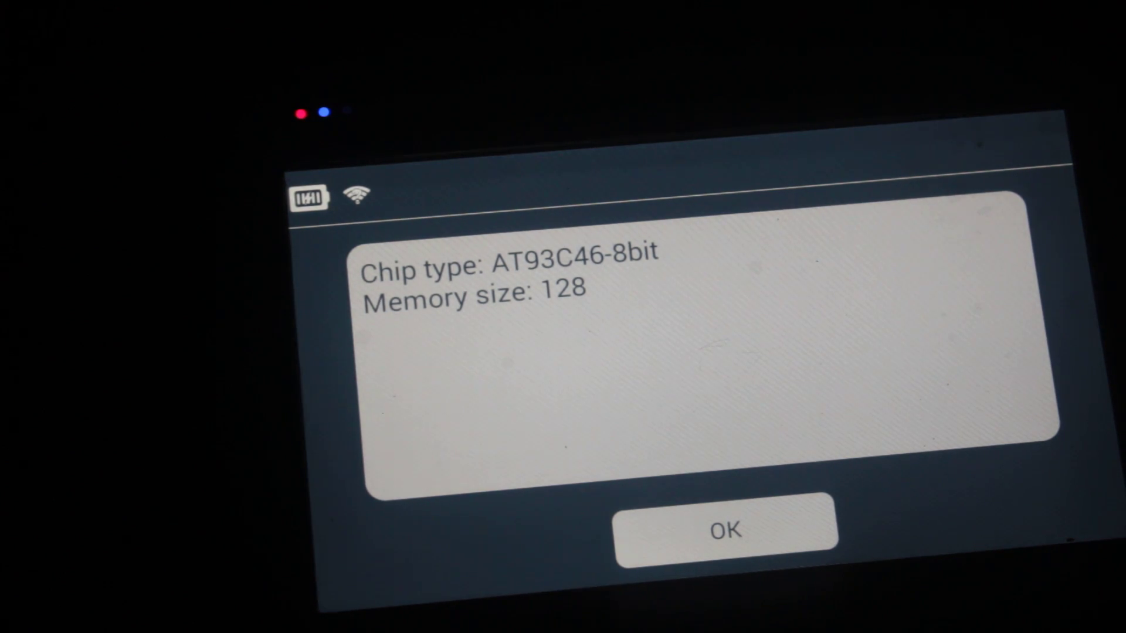
{"action": "left_click", "coordinate": [725, 529]}
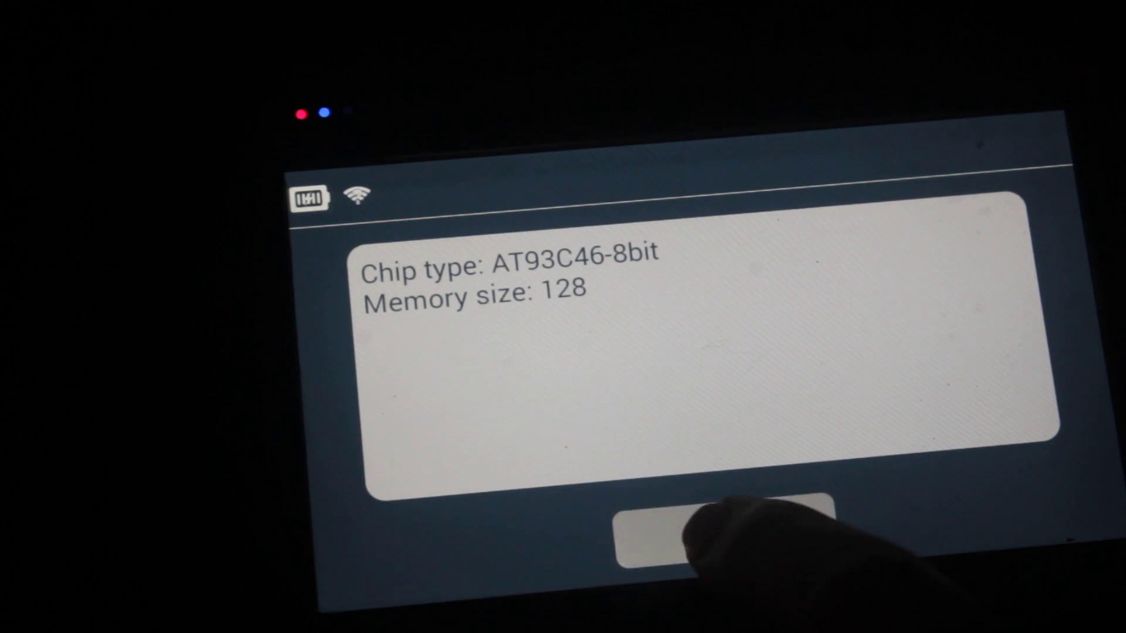
{"action": "left_click", "coordinate": [724, 535]}
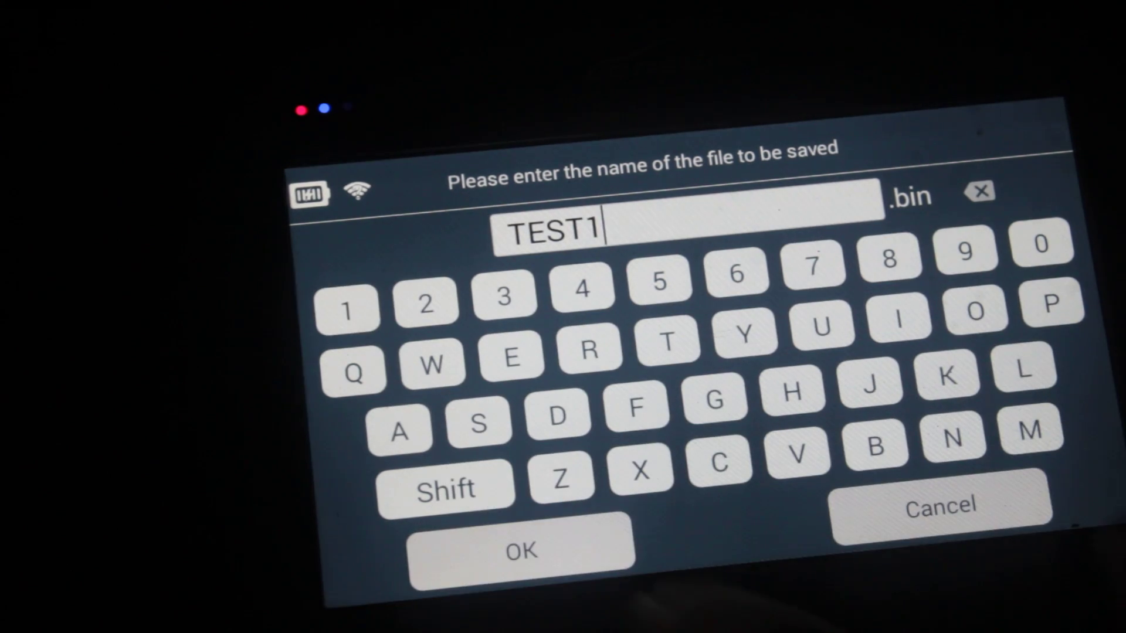
Read the 93C46 chip into TEST1.bin and acknowledge 'Reading finished!!'
{"action": "left_click", "coordinate": [521, 549]}
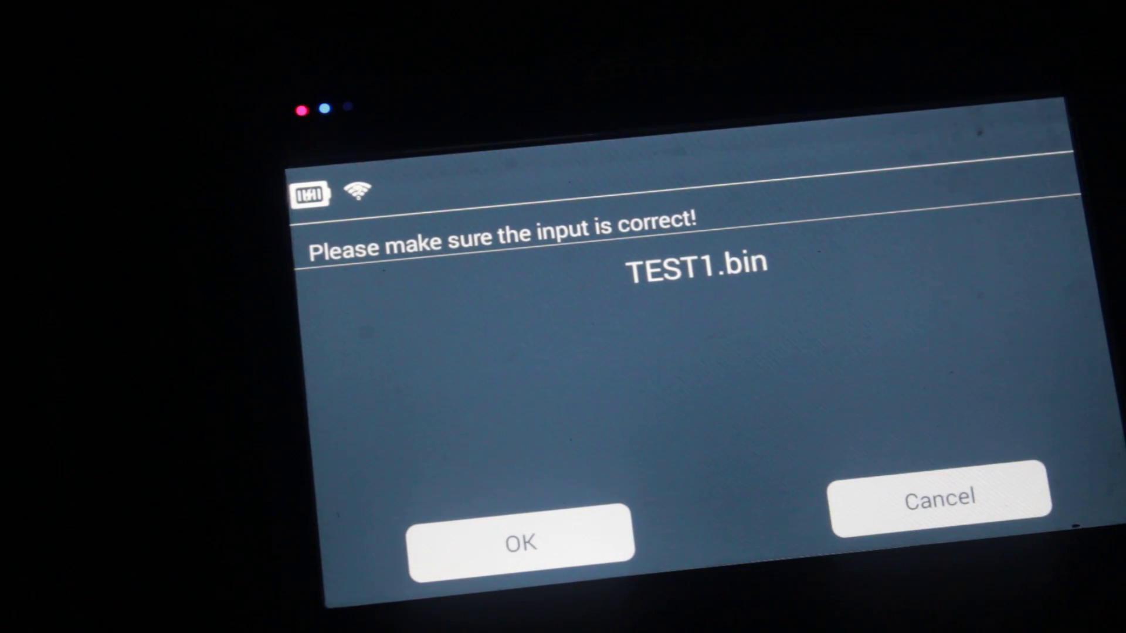
{"action": "left_click", "coordinate": [523, 542]}
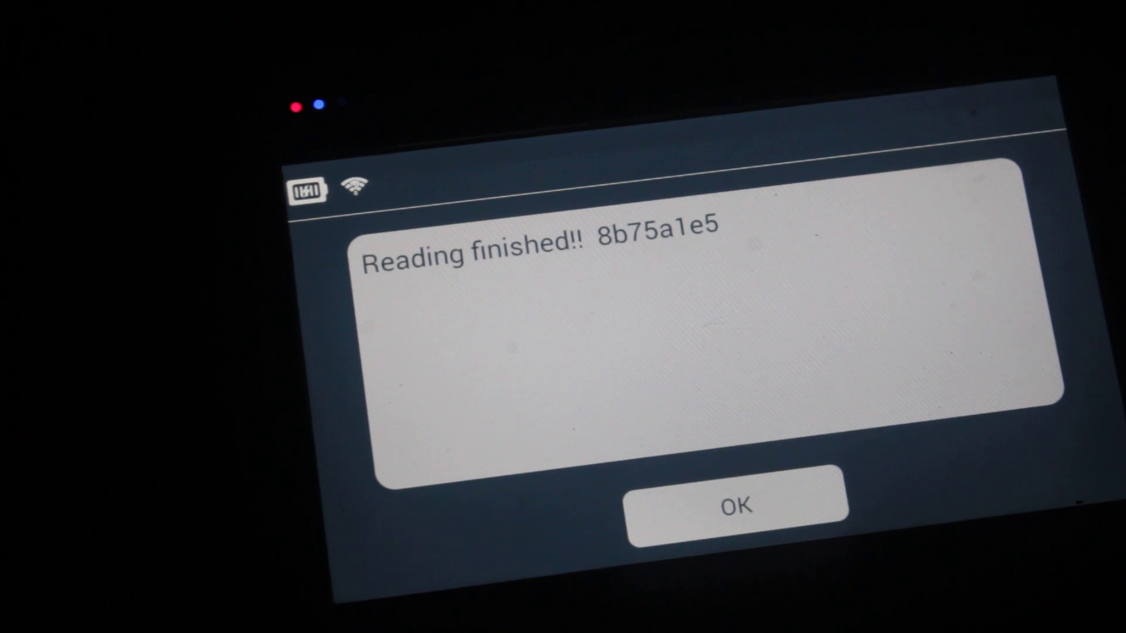
{"action": "left_click", "coordinate": [736, 504]}
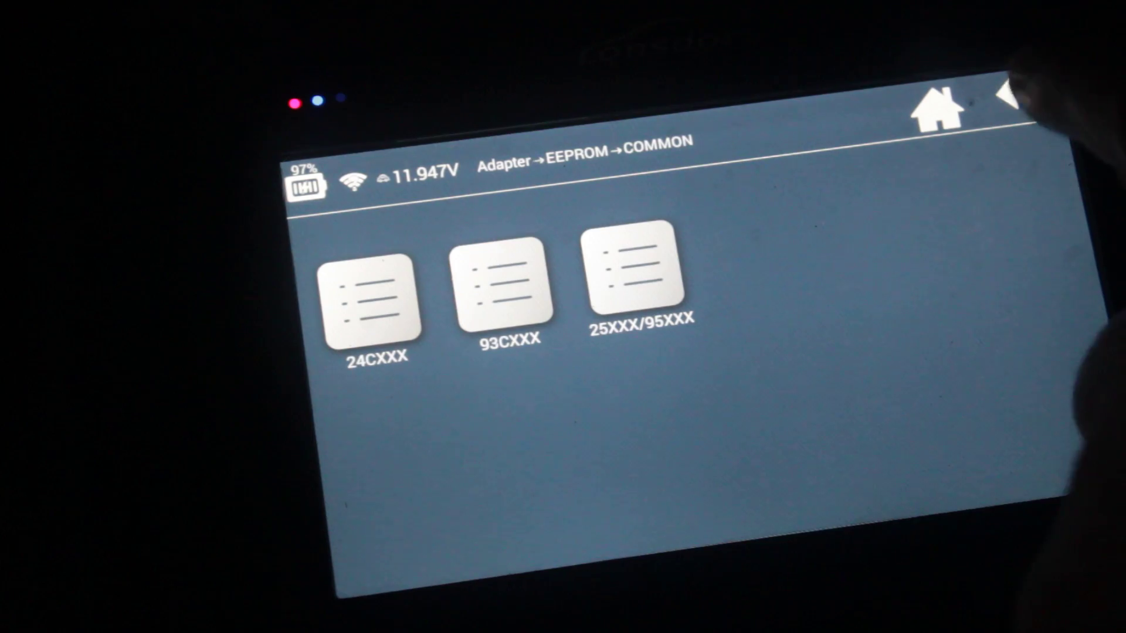
Return to the Adapter menu and launch the Hex editor with an empty grid
{"action": "left_click", "coordinate": [1020, 108]}
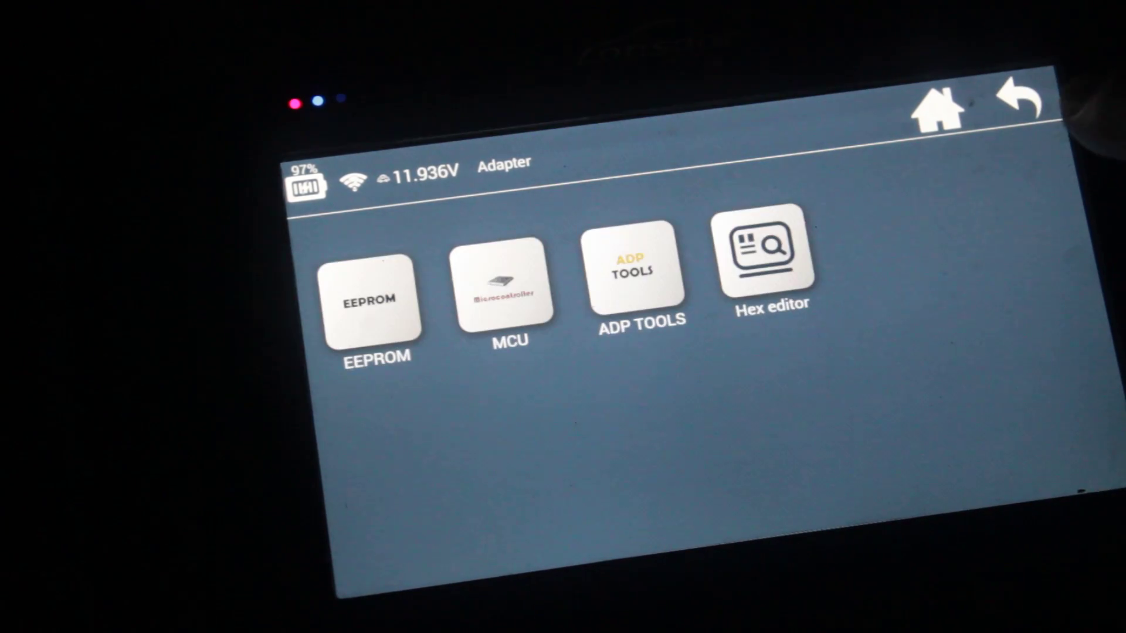
{"action": "left_click", "coordinate": [767, 251]}
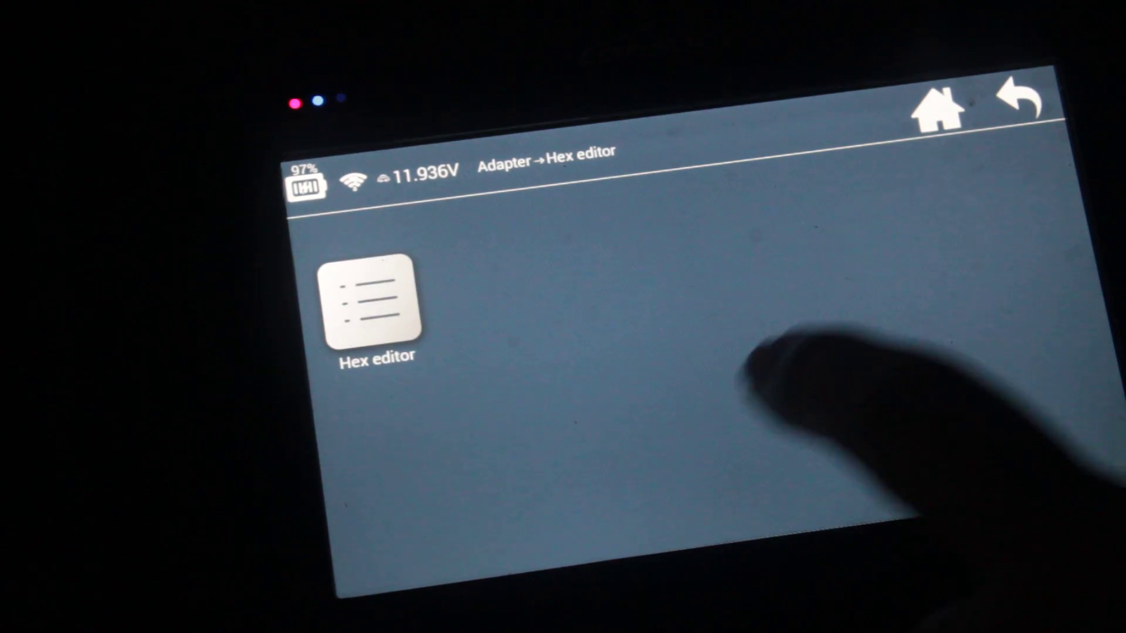
{"action": "left_click", "coordinate": [373, 302]}
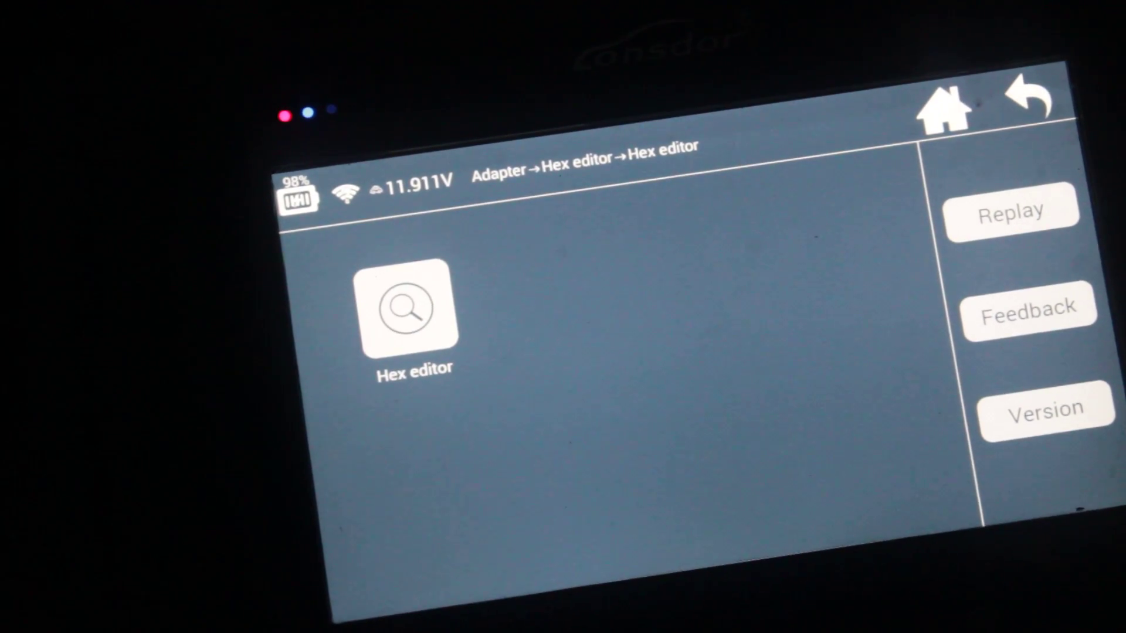
{"action": "left_click", "coordinate": [408, 309]}
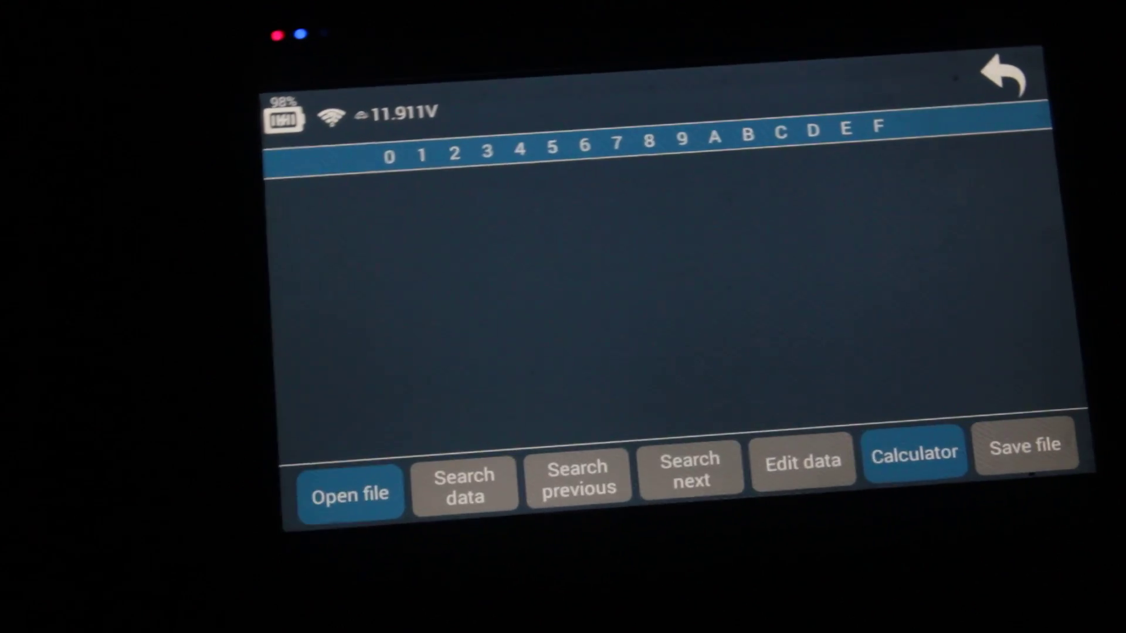
Load TEST1.bin from the customfile folder, showing all bytes as FF
{"action": "left_click", "coordinate": [351, 494]}
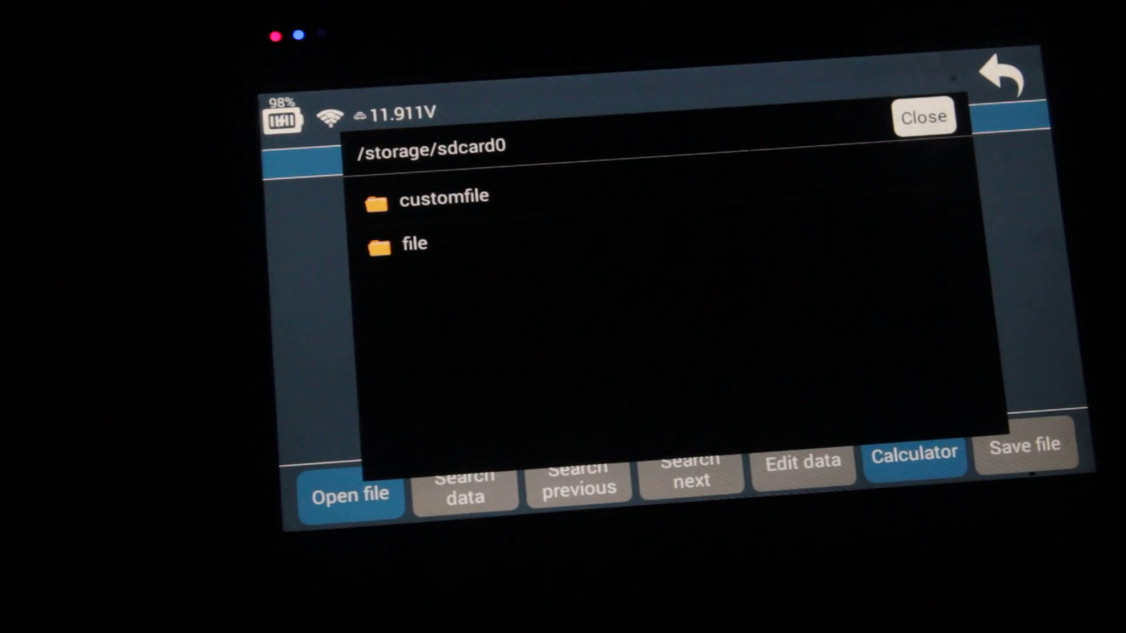
{"action": "left_click", "coordinate": [413, 244]}
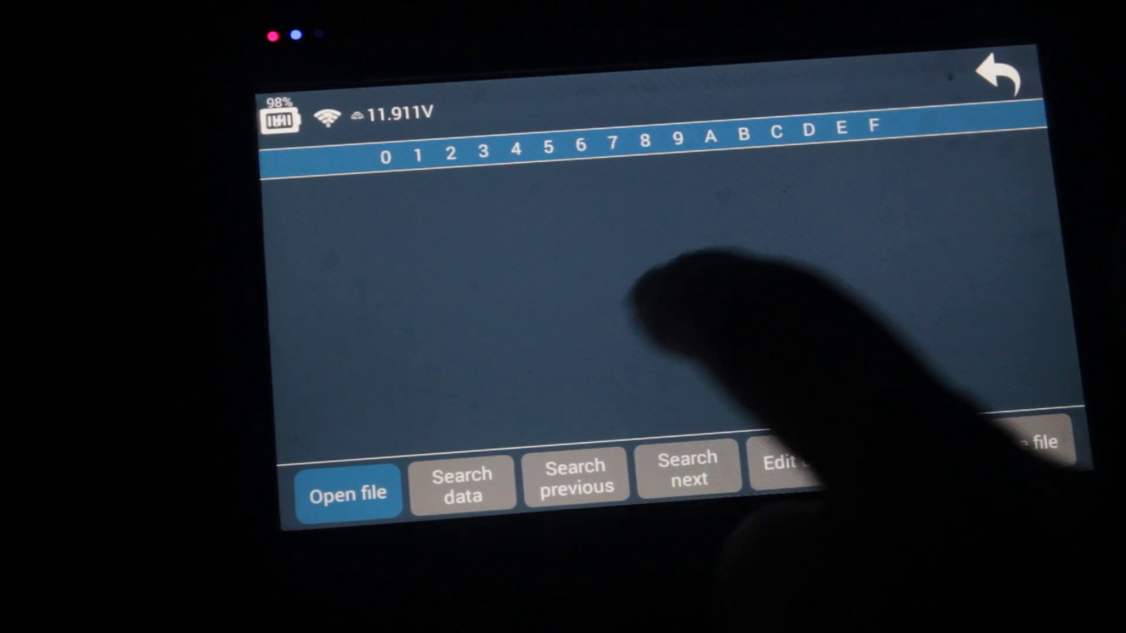
{"action": "left_click", "coordinate": [349, 494]}
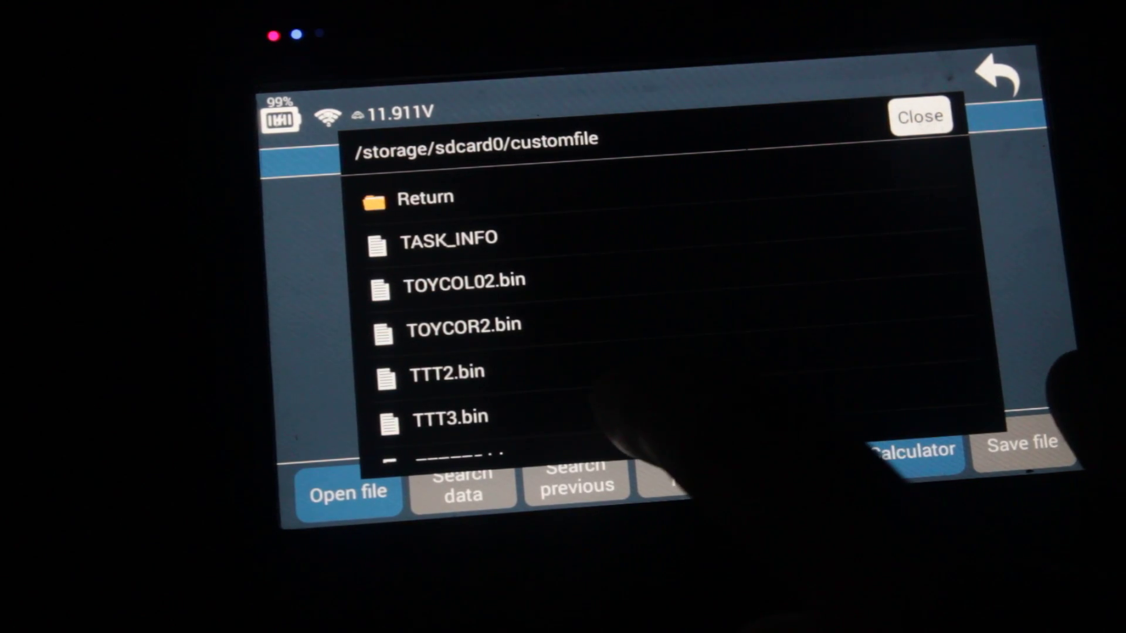
{"action": "scroll", "scroll_direction": "down", "scroll_amount": 3}
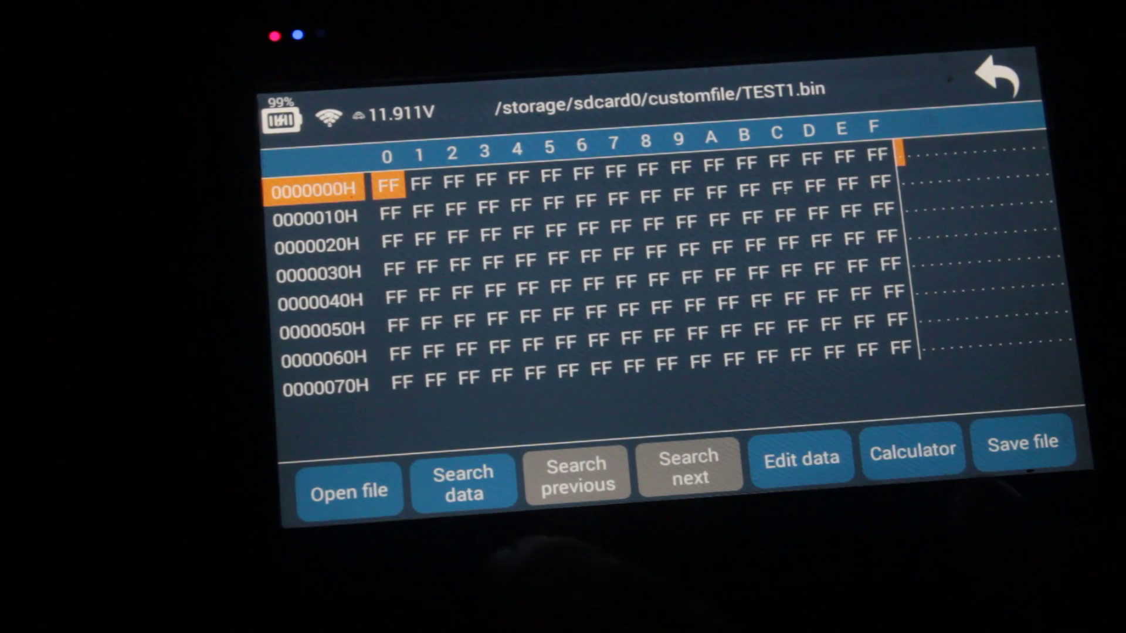
Edit the first bytes of TEST1.bin to 00 00 00 3A
{"action": "left_click", "coordinate": [798, 459]}
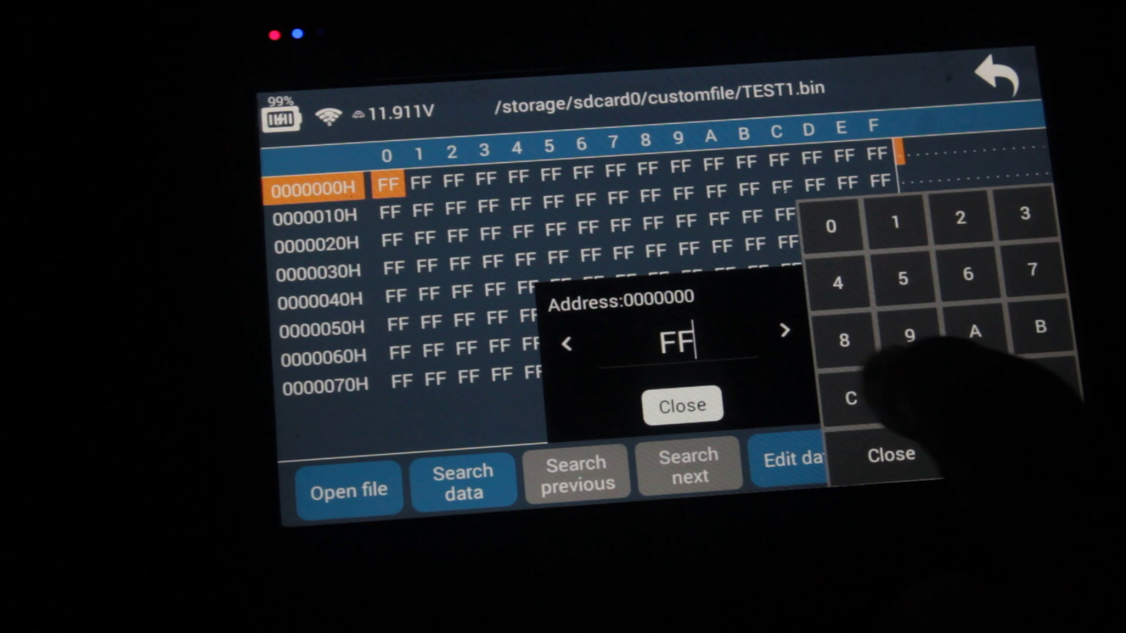
{"action": "left_click", "coordinate": [831, 226]}
{"action": "type", "text": "3"}
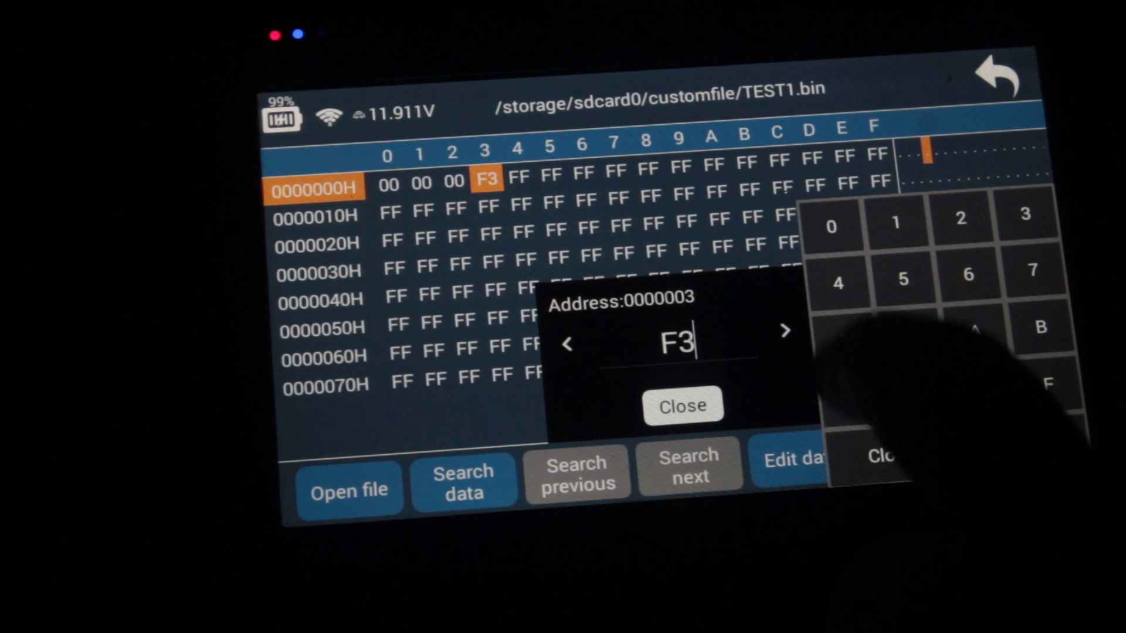
{"action": "left_click", "coordinate": [975, 331]}
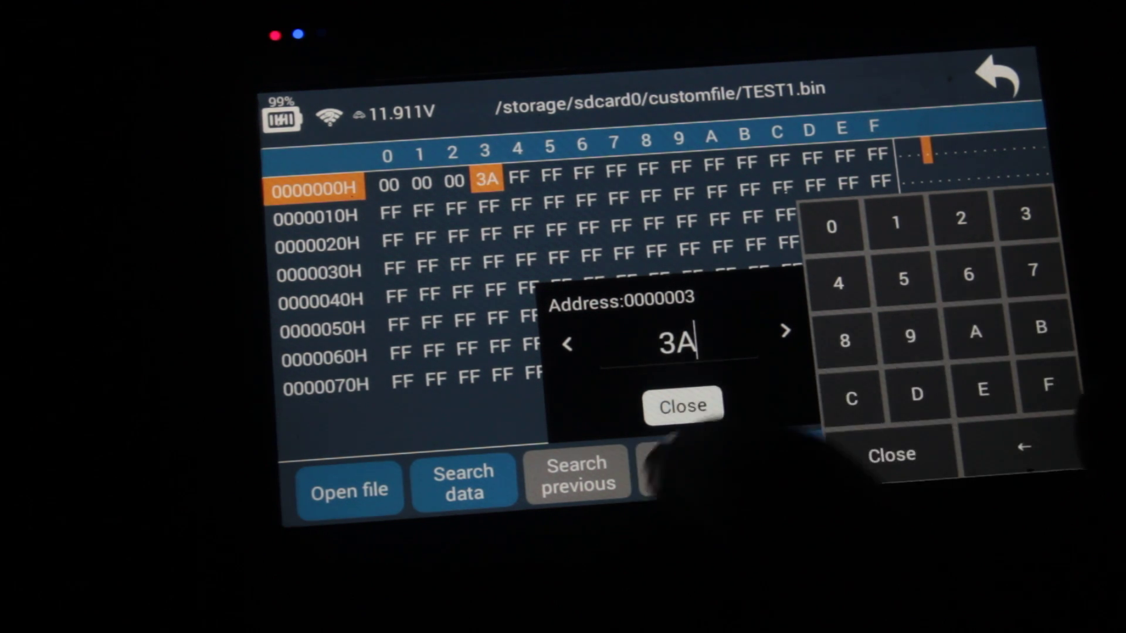
{"action": "left_click", "coordinate": [683, 406]}
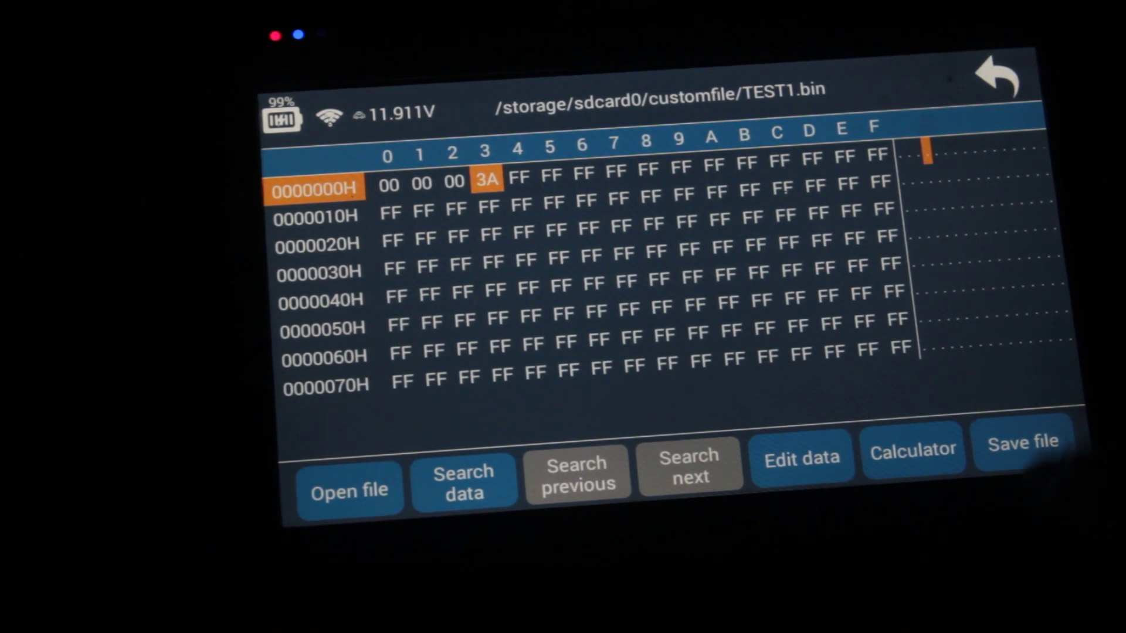
Save the edit over the existing TEST1.bin and exit the hex editor
{"action": "left_click", "coordinate": [1020, 440]}
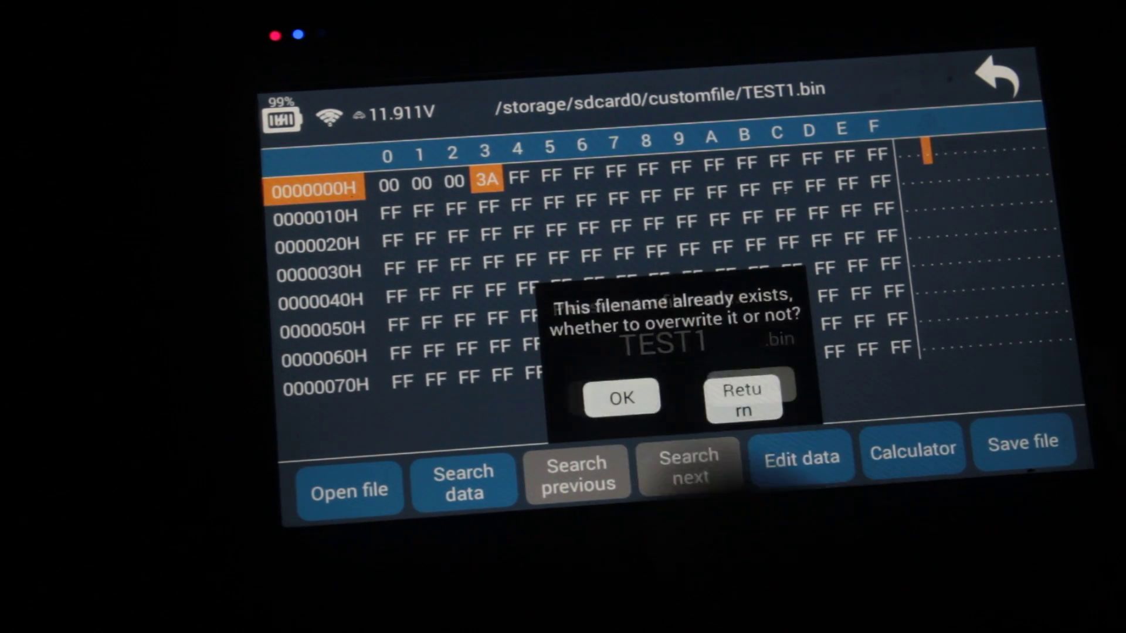
{"action": "left_click", "coordinate": [622, 397]}
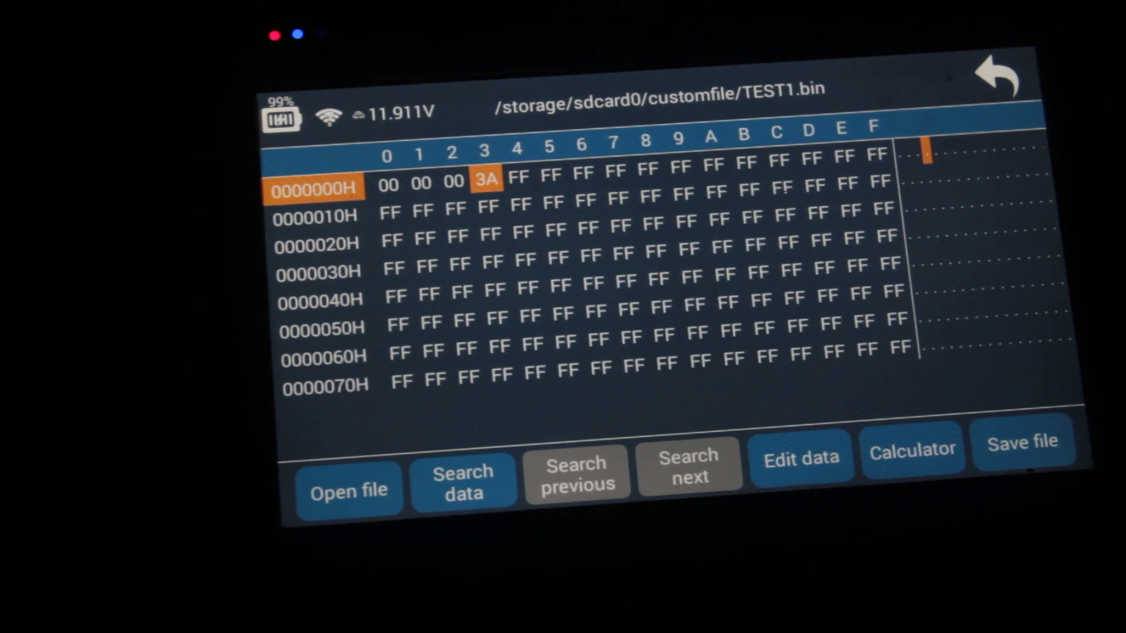
{"action": "left_click", "coordinate": [997, 78]}
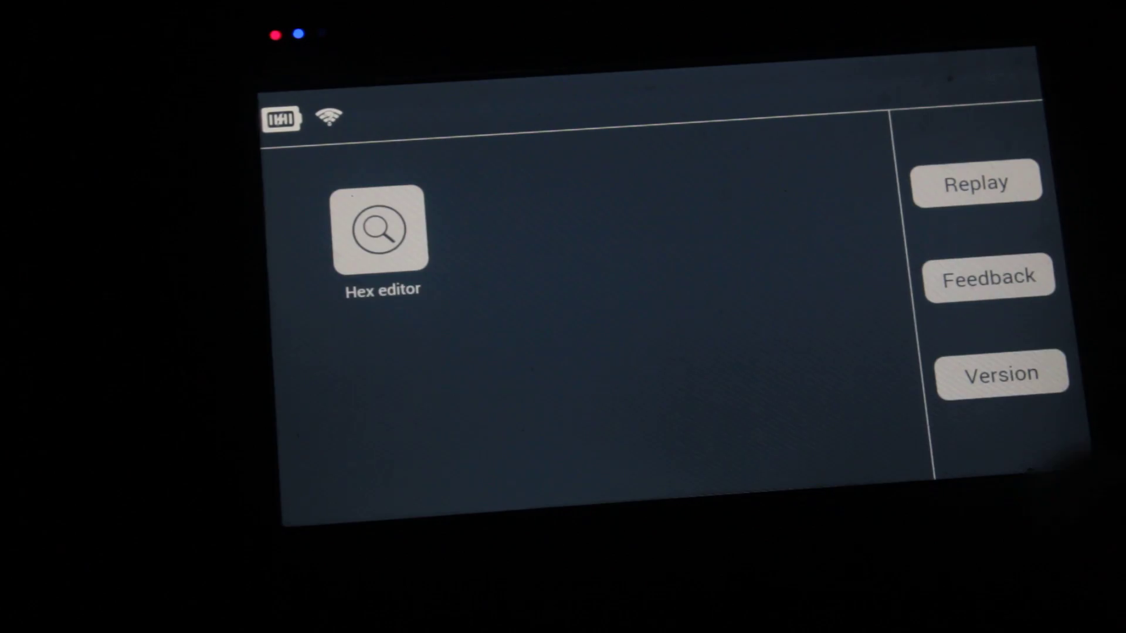
Start a 93CXXX Write data with the KPROG adapter, confirming power for AT93C46-8bit
{"action": "left_click", "coordinate": [382, 230]}
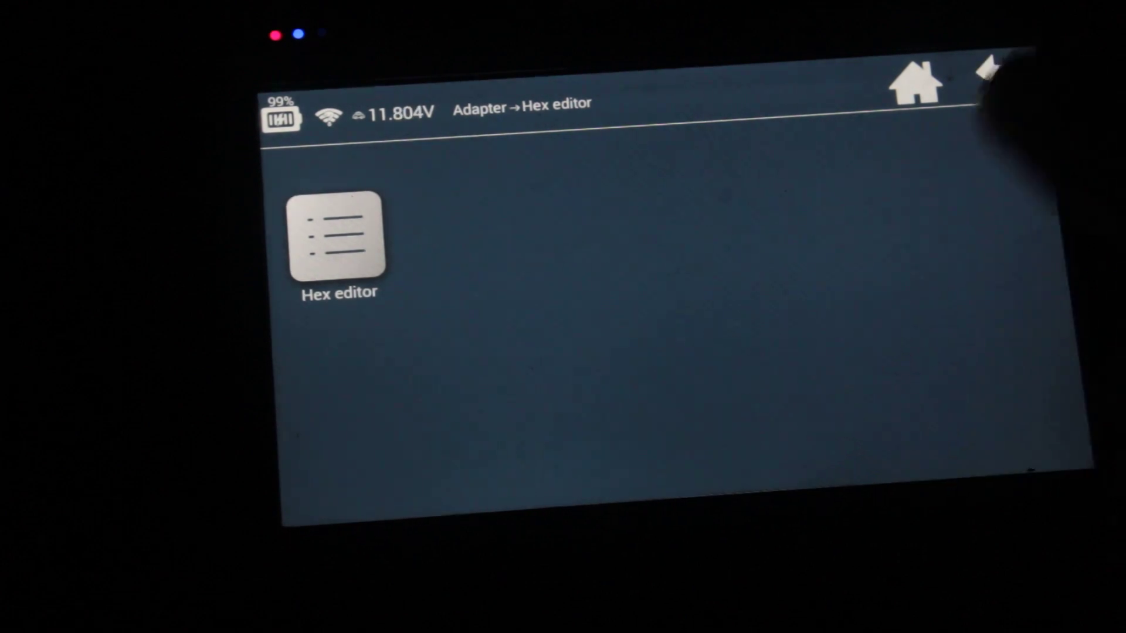
{"action": "left_click", "coordinate": [339, 236]}
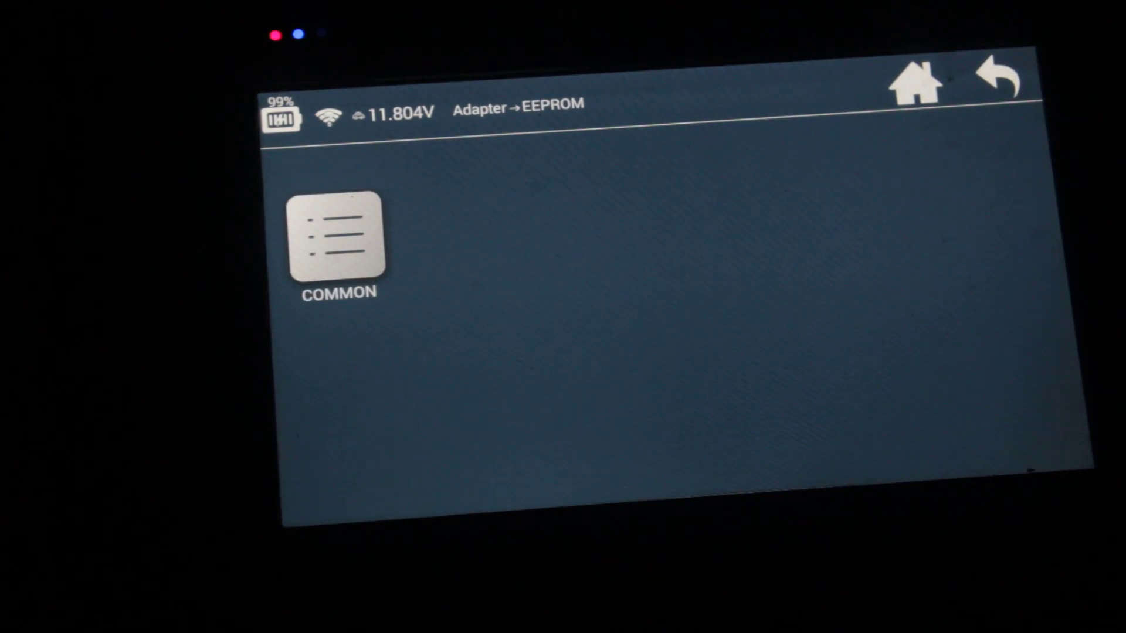
{"action": "left_click", "coordinate": [338, 244]}
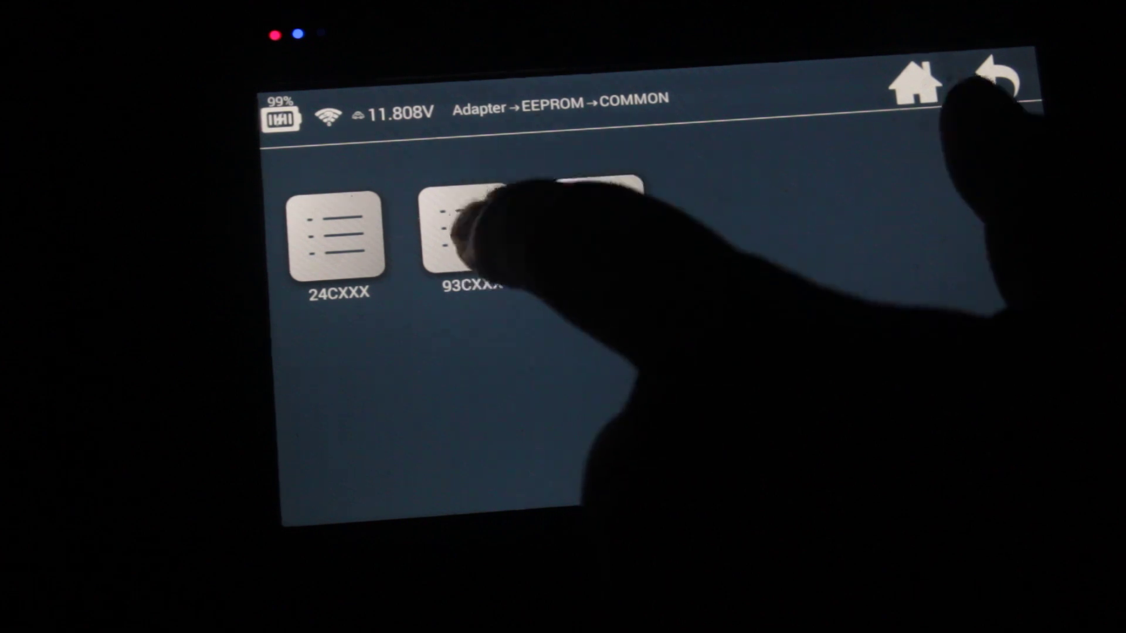
{"action": "left_click", "coordinate": [464, 237]}
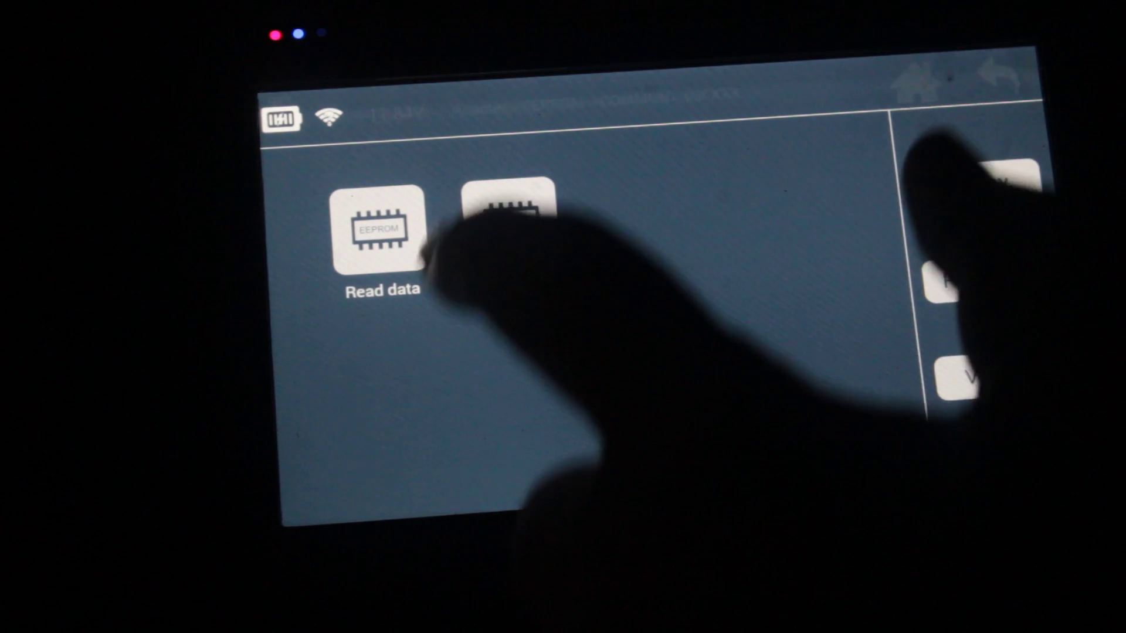
{"action": "left_click", "coordinate": [383, 230]}
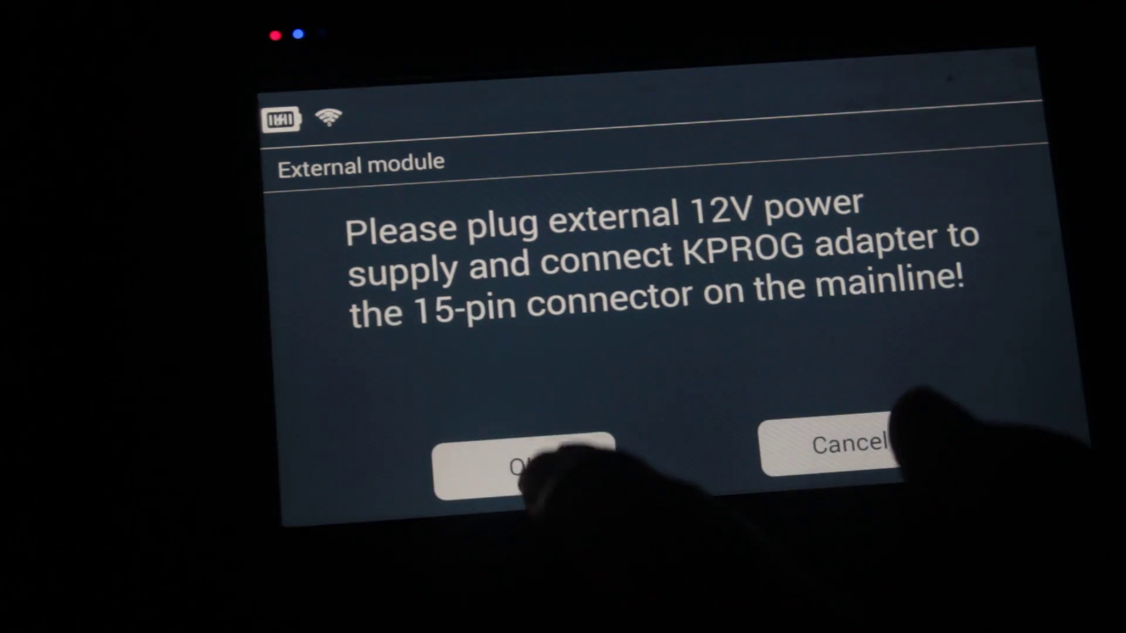
{"action": "left_click", "coordinate": [528, 467]}
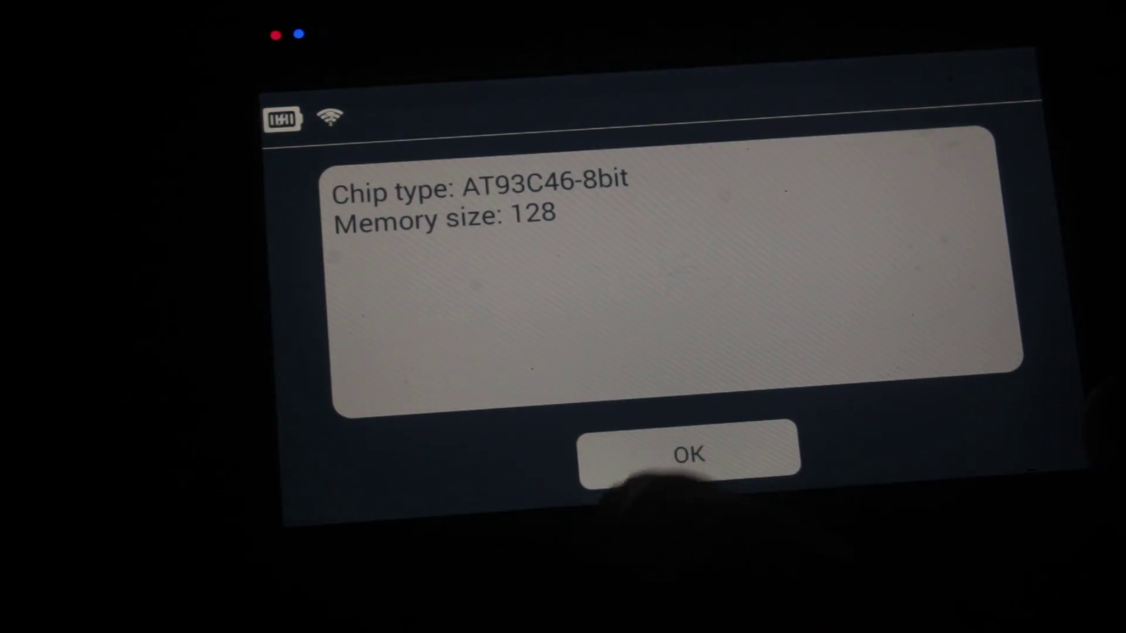
Write TEST1.bin to the AT93C46-8bit chip until 'Writing finished!!', confirming chip details
{"action": "left_click", "coordinate": [688, 455]}
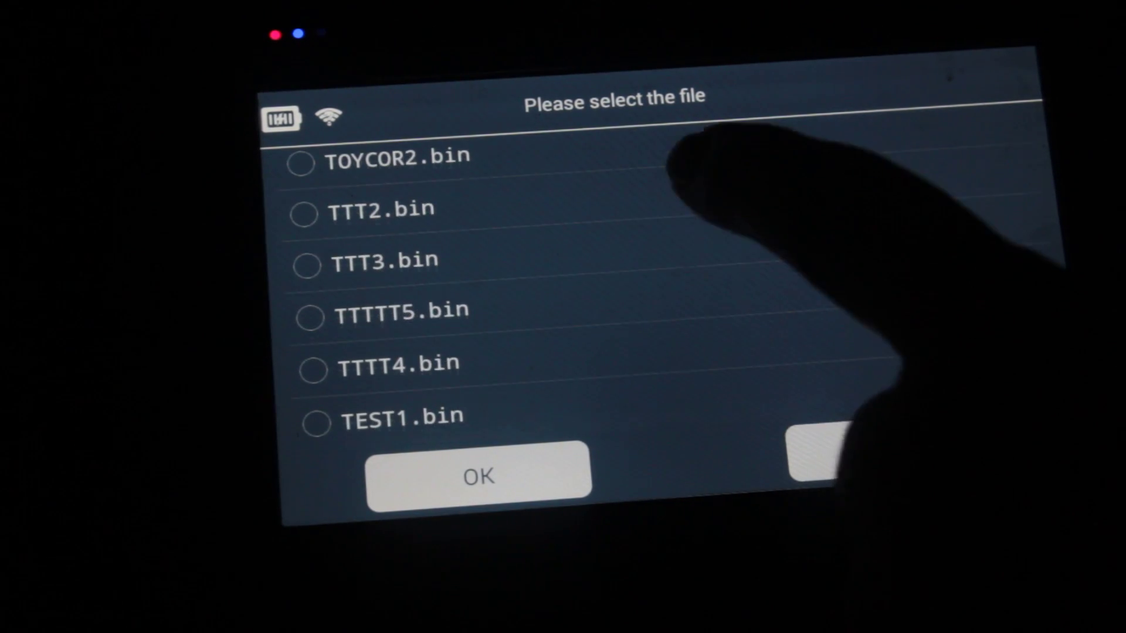
{"action": "left_click", "coordinate": [315, 421]}
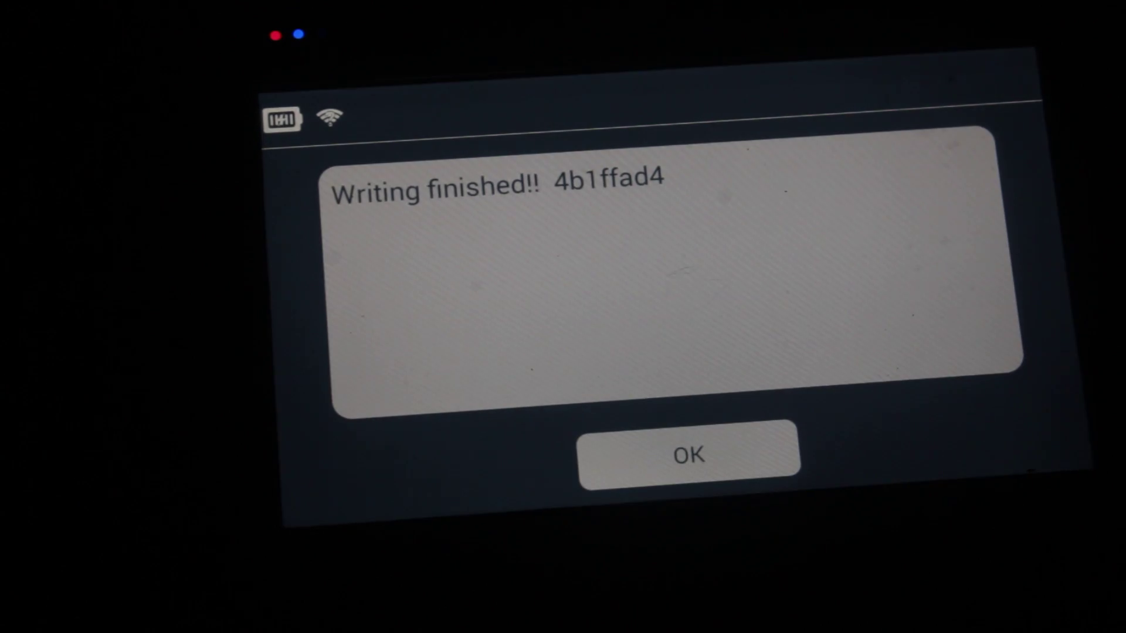
{"action": "left_click", "coordinate": [689, 455]}
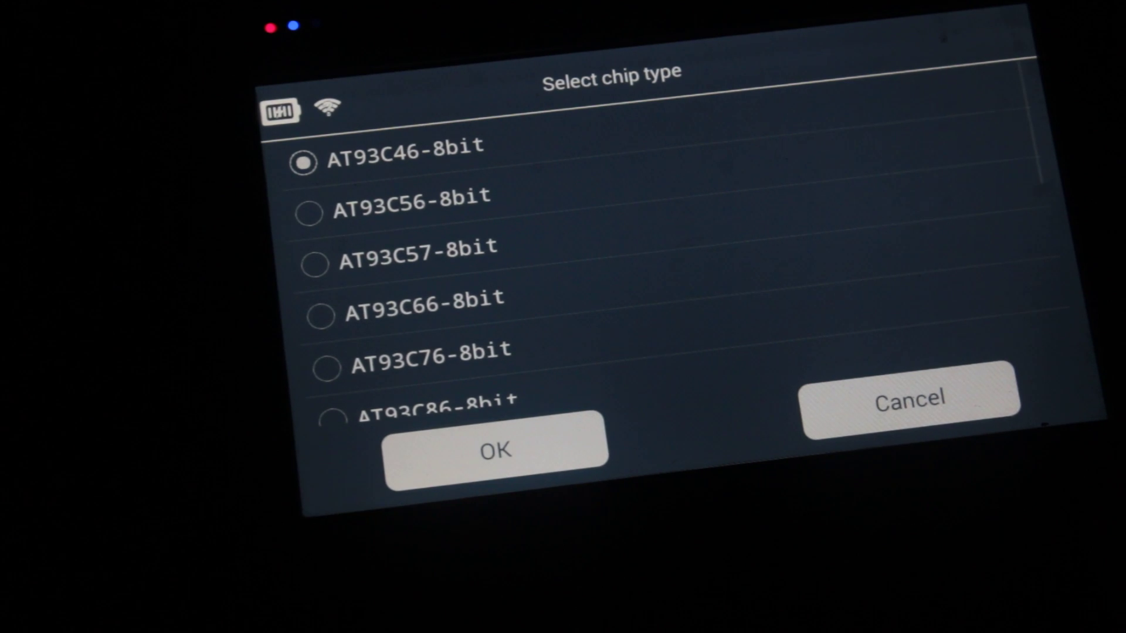
{"action": "left_click", "coordinate": [495, 451]}
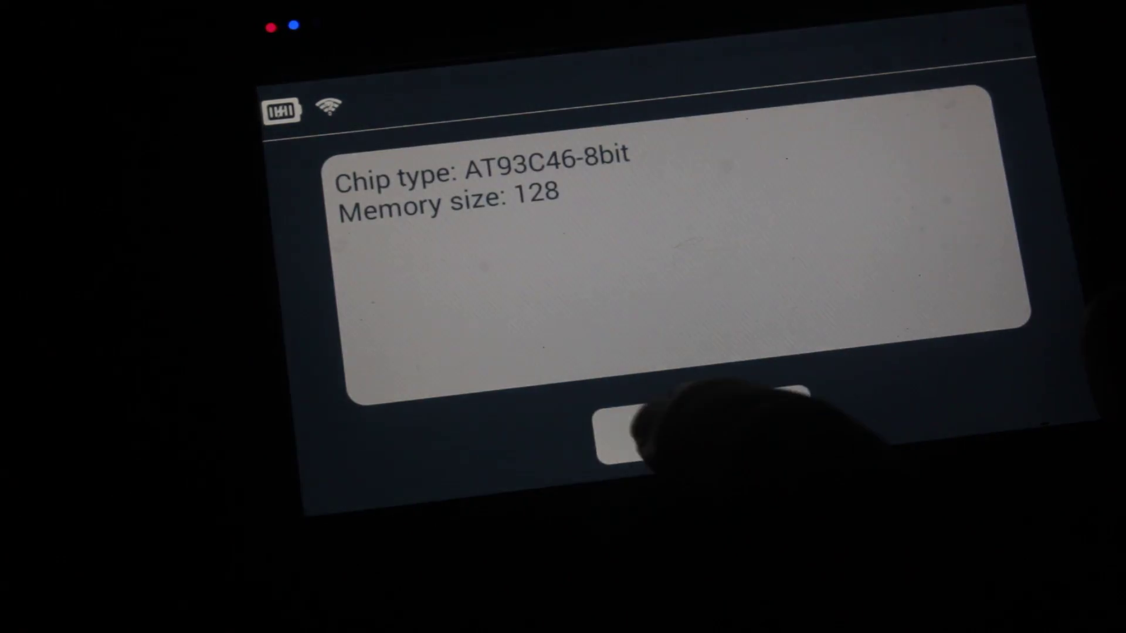
{"action": "left_click", "coordinate": [618, 427]}
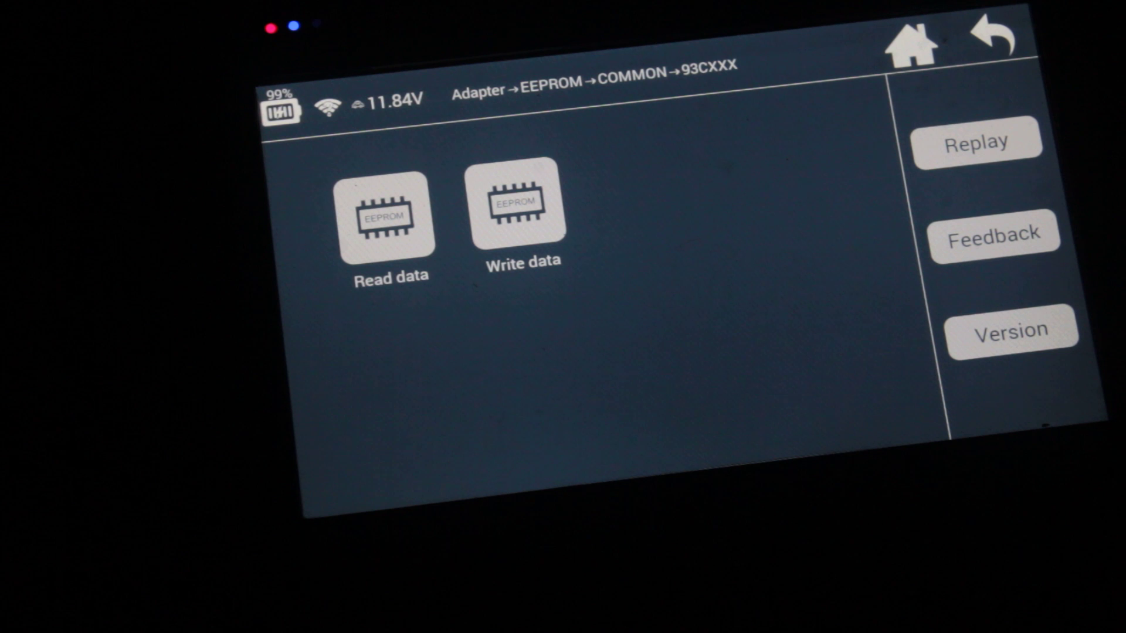
Open TEST2.bin in the hex editor, its first bytes reading 00 00 00 3A
{"action": "left_click", "coordinate": [994, 40]}
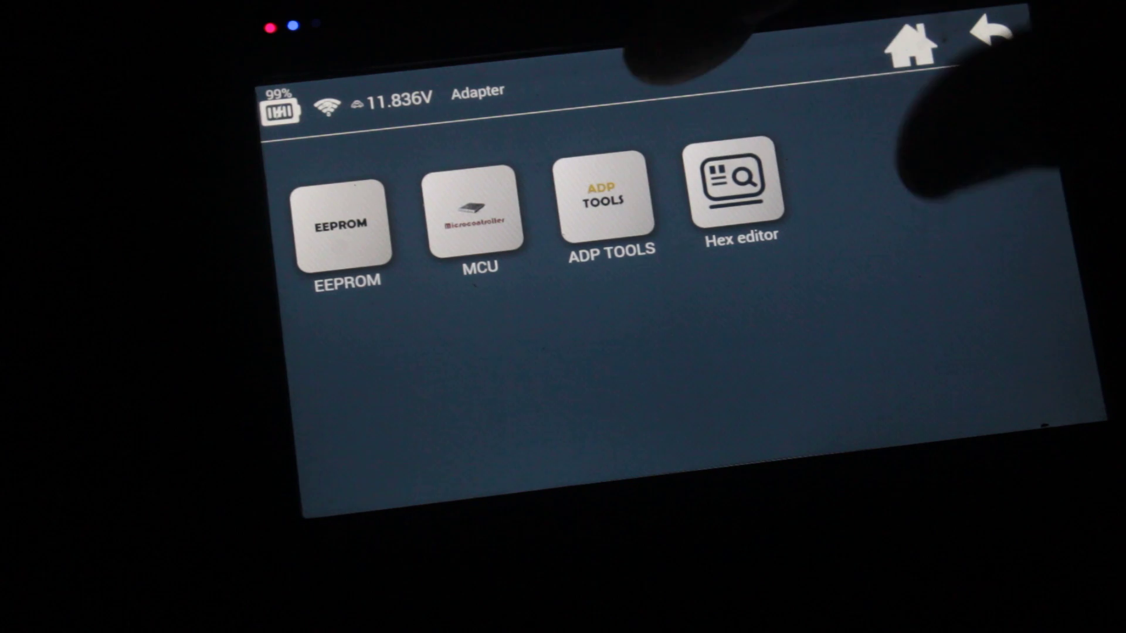
{"action": "left_click", "coordinate": [736, 193]}
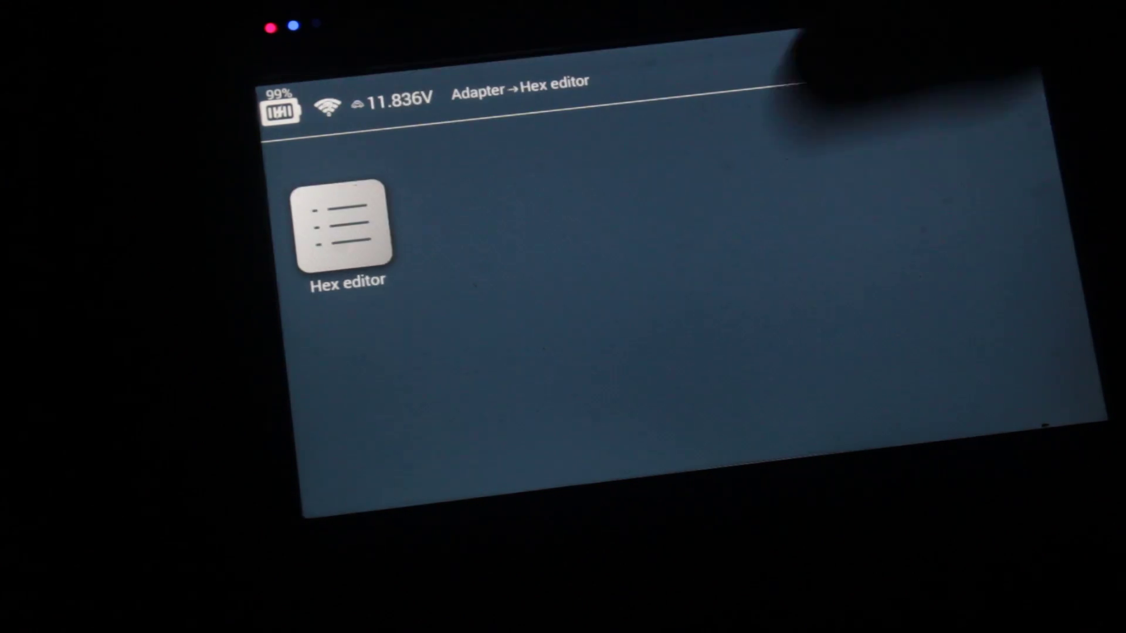
{"action": "left_click", "coordinate": [346, 227]}
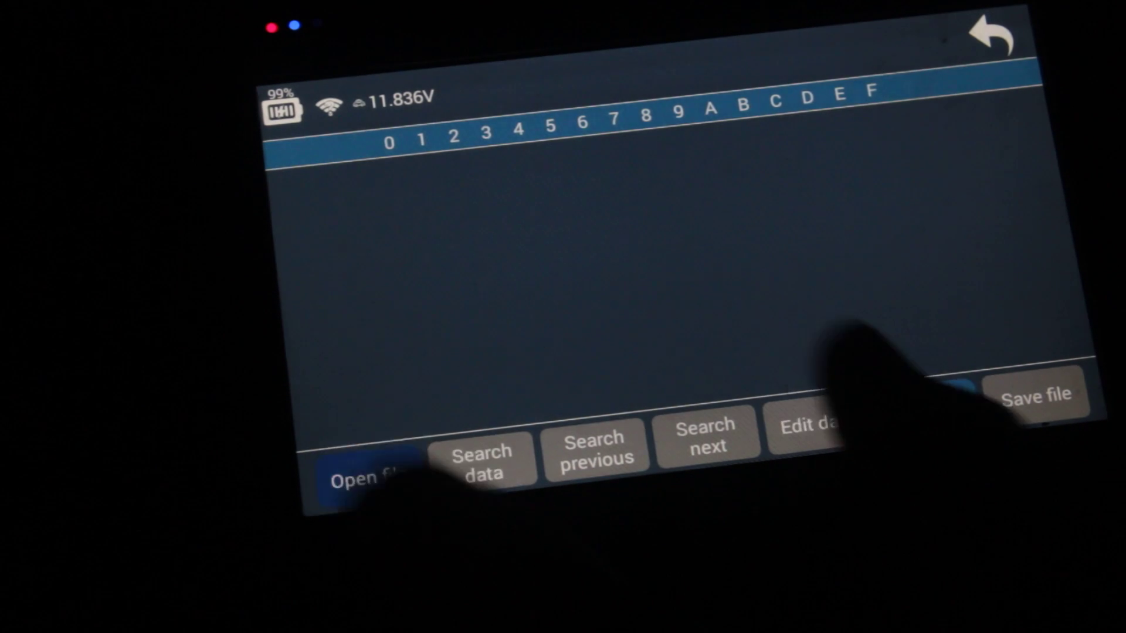
{"action": "left_click", "coordinate": [370, 477]}
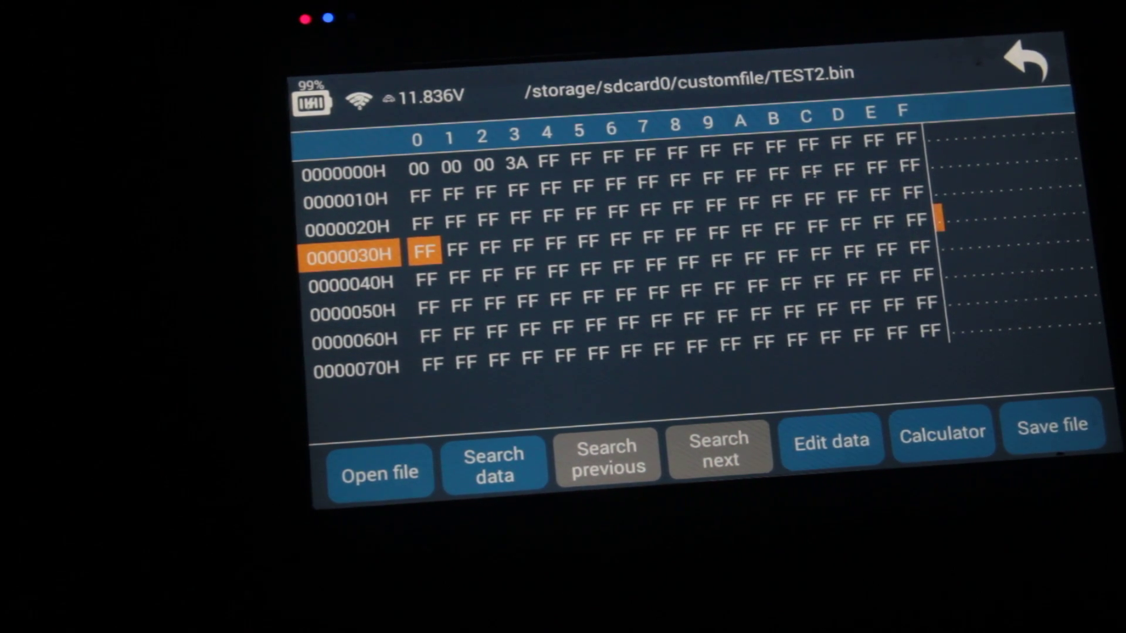
Close TEST2.bin and back out to the Adapter menu
{"action": "left_click", "coordinate": [1029, 61]}
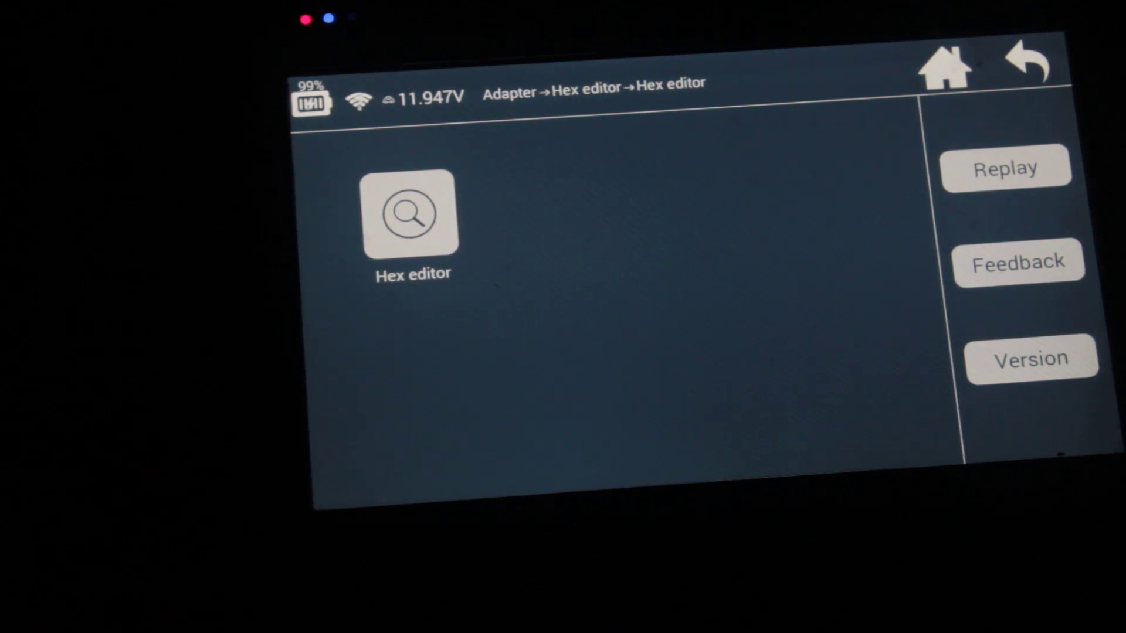
{"action": "left_click", "coordinate": [1028, 61]}
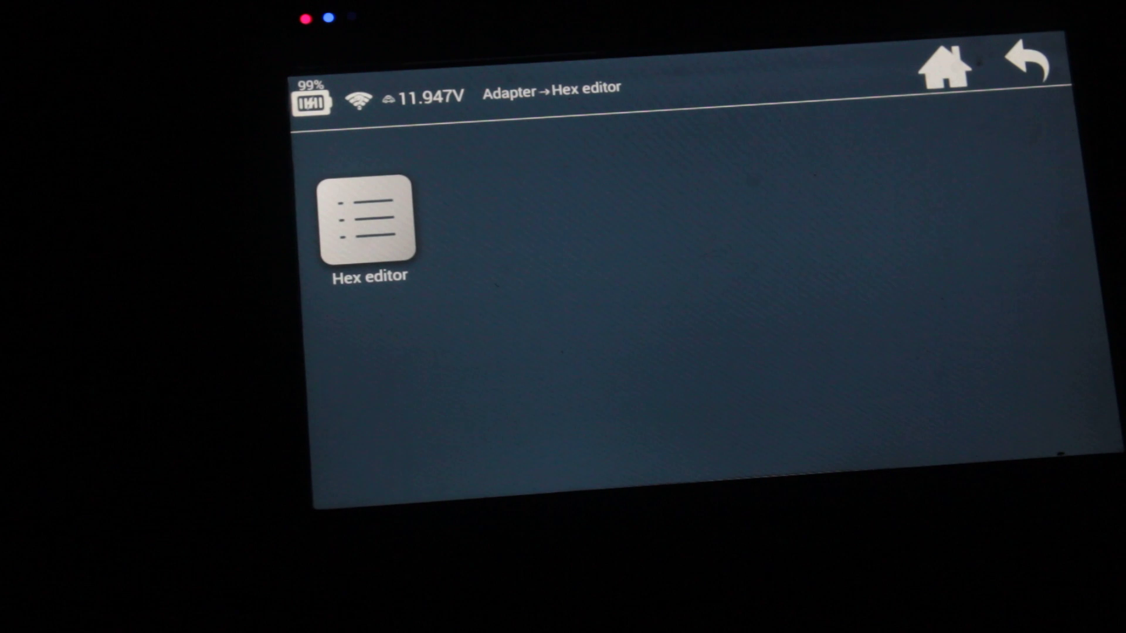
{"action": "left_click", "coordinate": [1031, 63]}
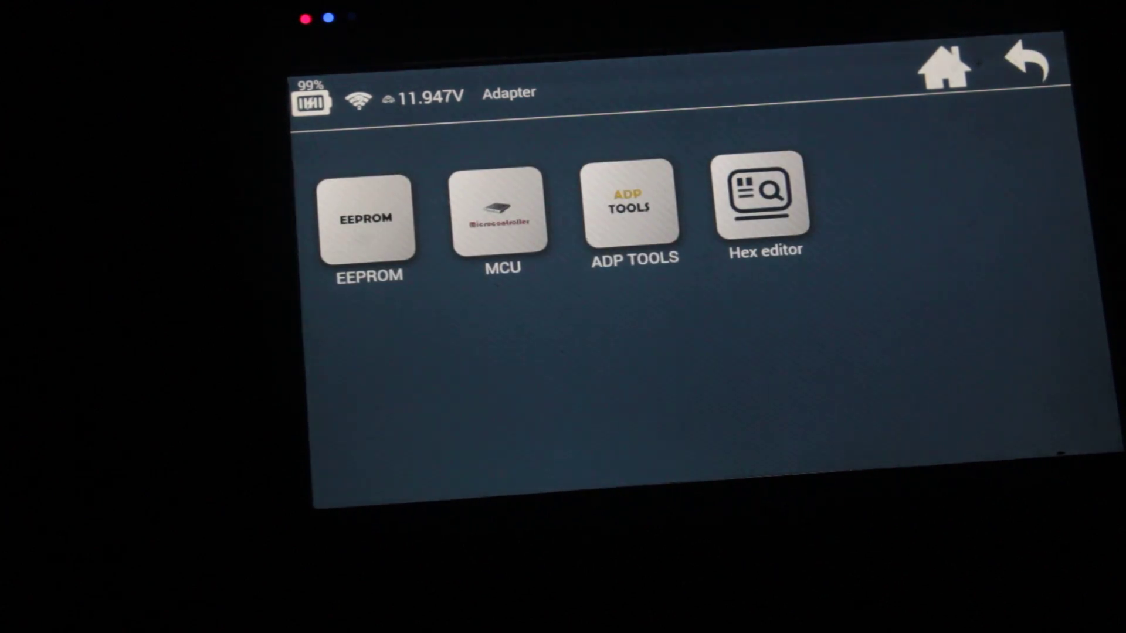